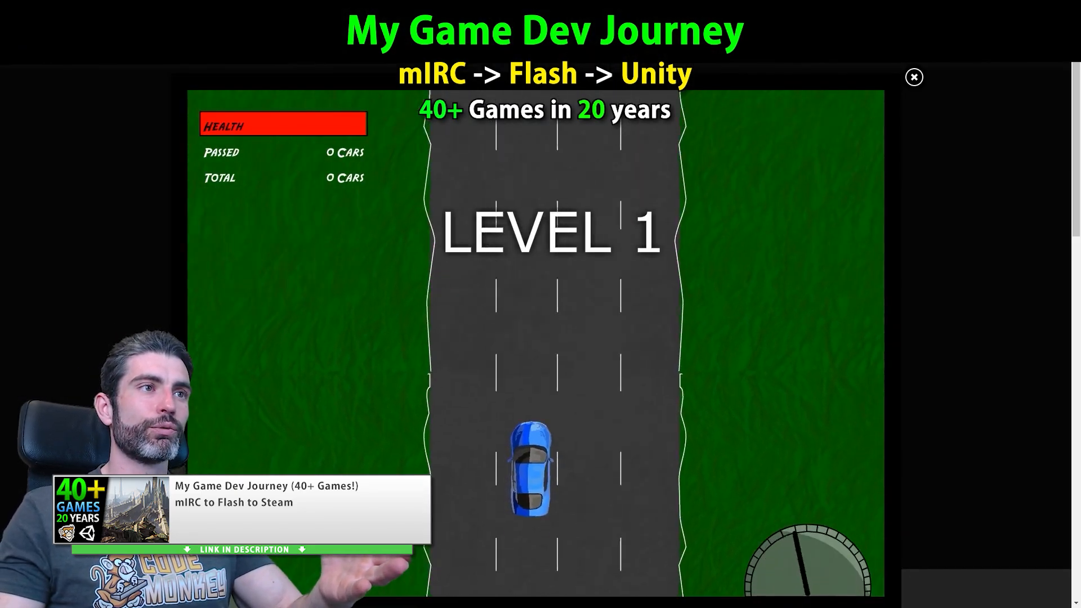
Browse the Google results about Devin and switch to the game-development YouTube channel tab.
{"action": "left_click", "coordinate": [914, 77]}
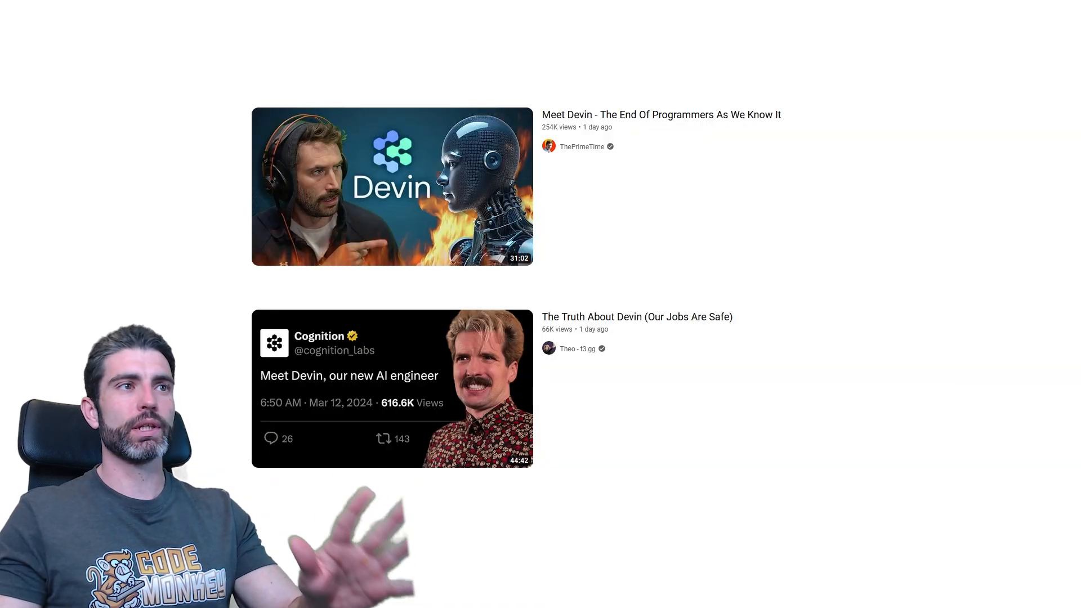
{"action": "left_click", "coordinate": [392, 187]}
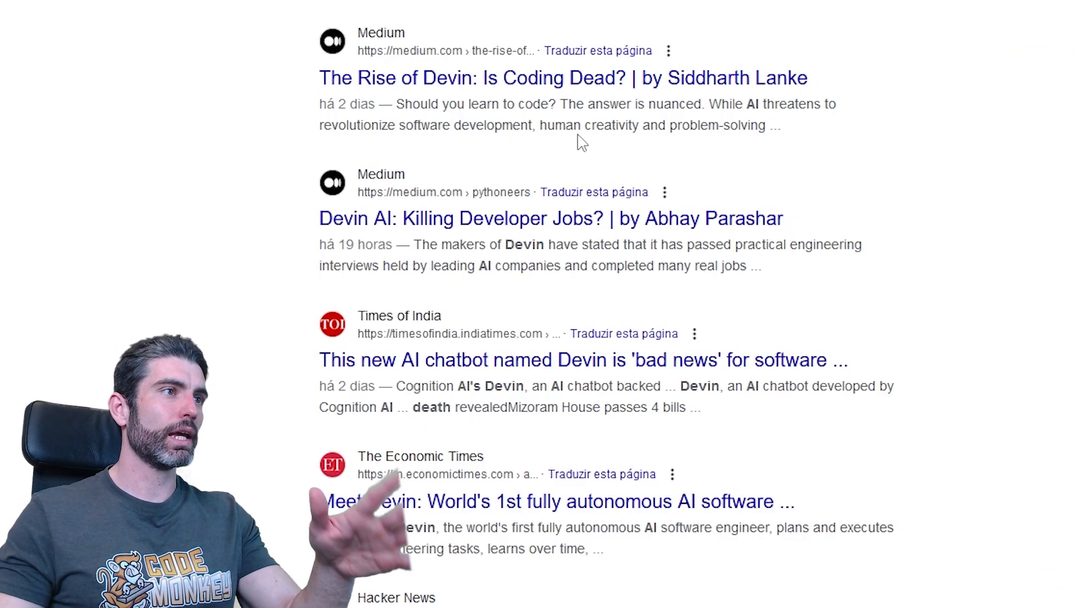
{"action": "mouse_move", "coordinate": [689, 234]}
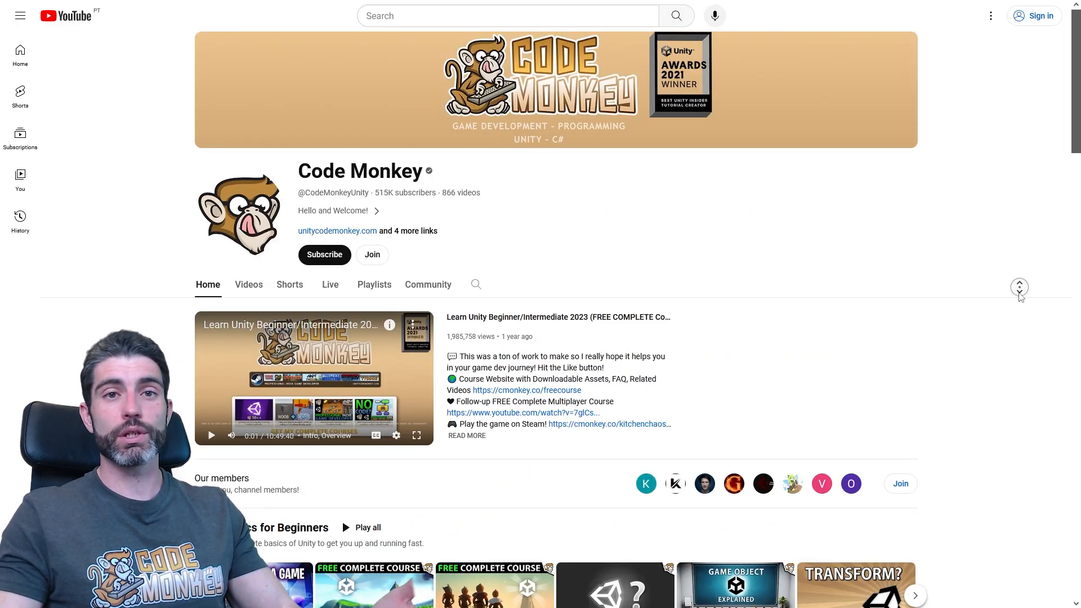
Scroll the YouTube channel page before moving to the Cognition X post tab.
{"action": "scroll", "scroll_direction": "down", "scroll_amount": 3}
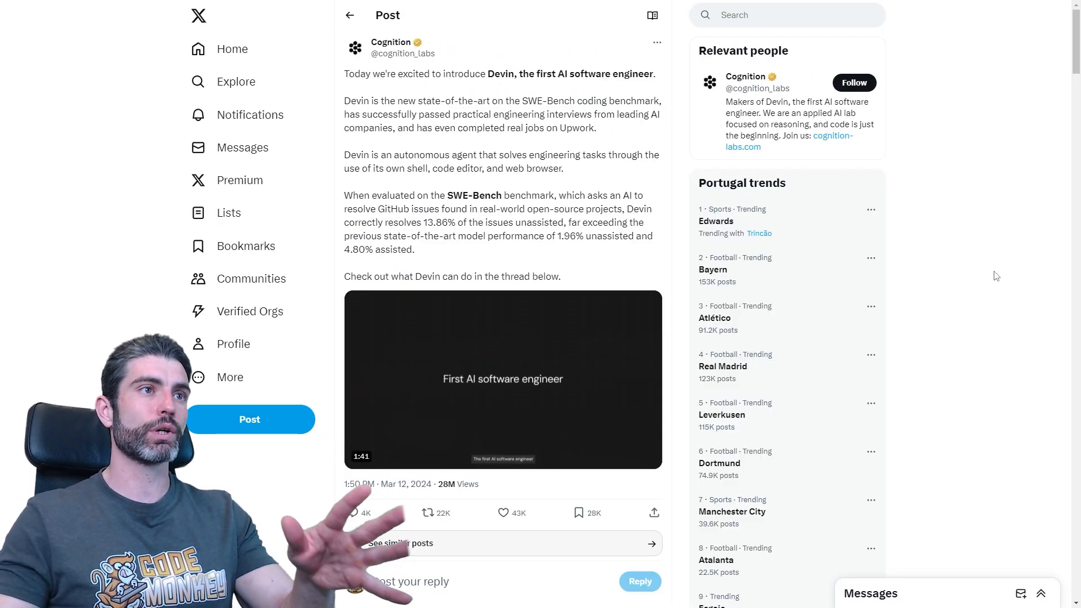
Read down through the replies under Cognition's Devin announcement post on X.
{"action": "scroll", "scroll_direction": "down", "scroll_amount": 3}
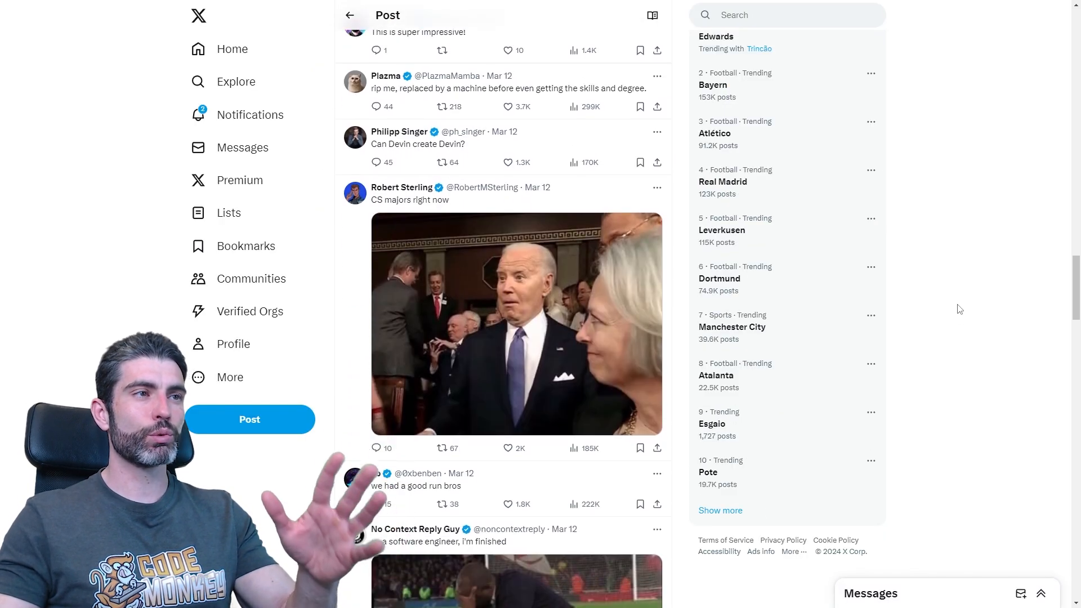
{"action": "scroll", "scroll_direction": "down", "scroll_amount": 3}
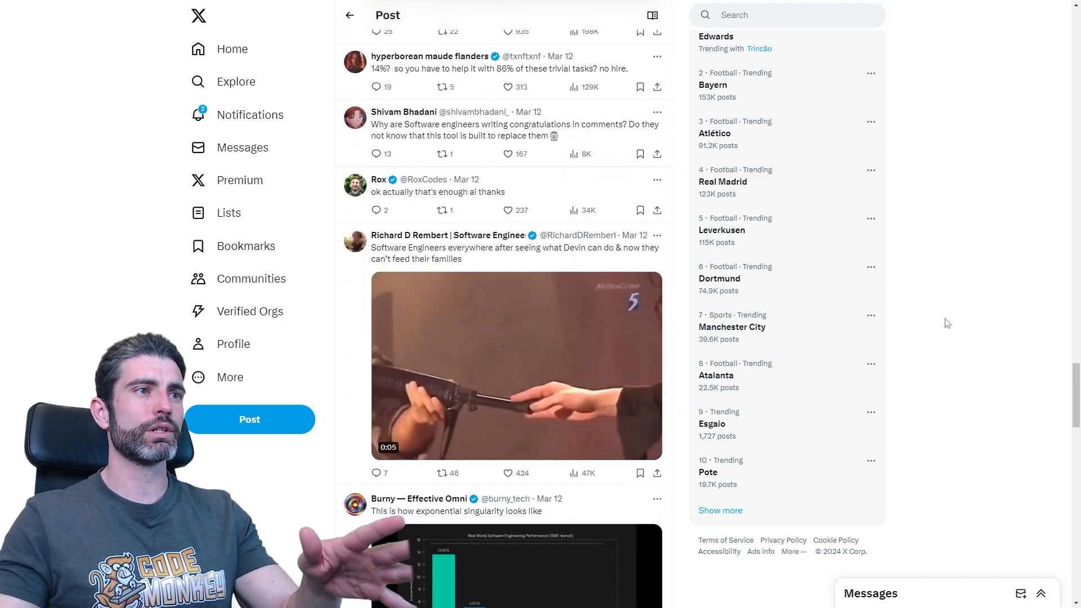
{"action": "scroll", "scroll_direction": "down", "scroll_amount": 3}
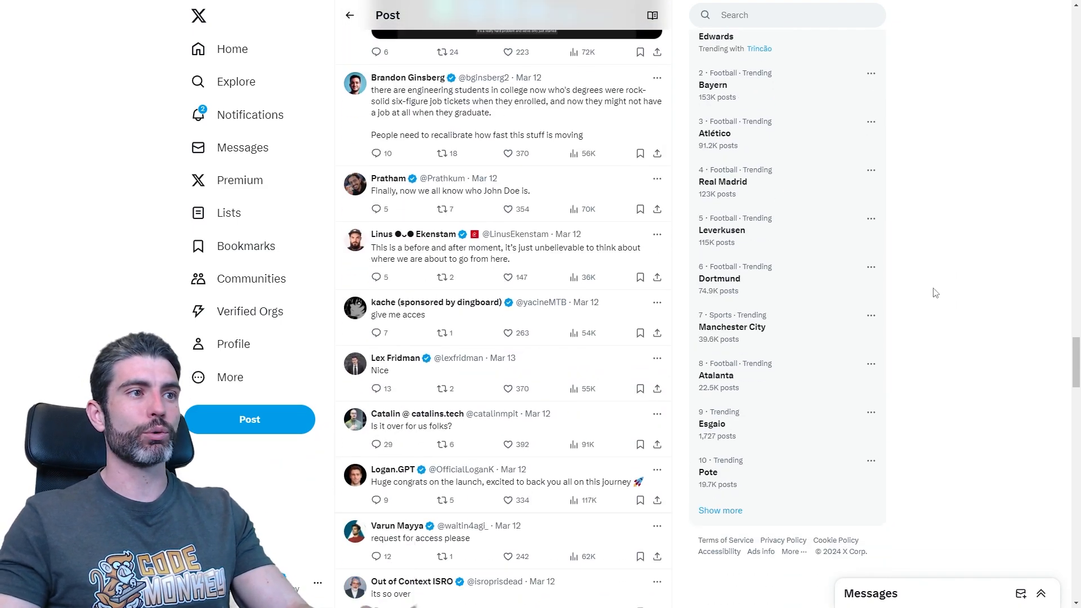
{"action": "scroll", "scroll_direction": "down", "scroll_amount": 3}
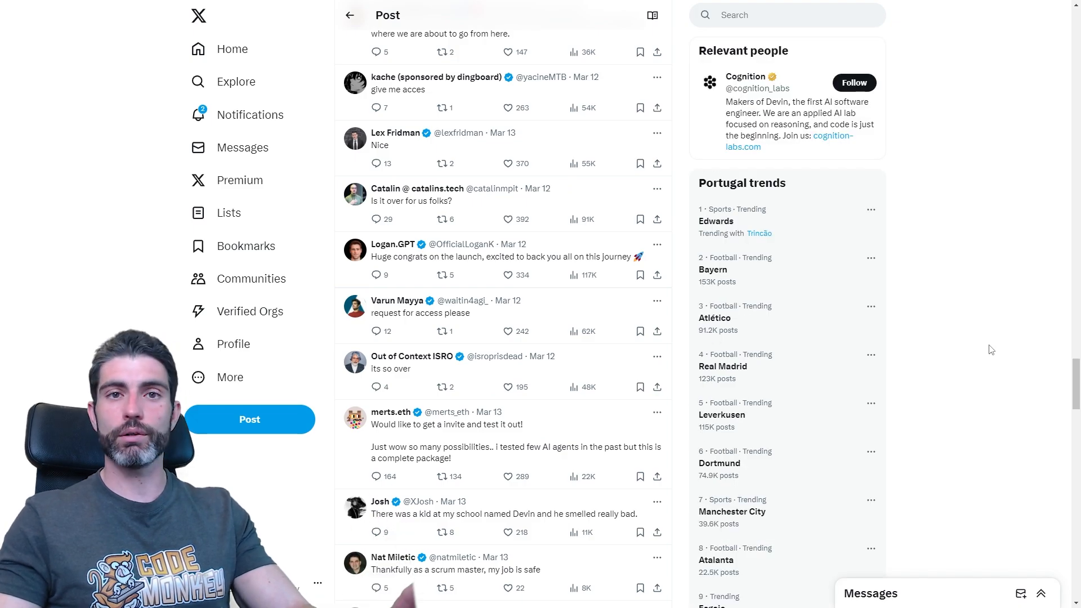
{"action": "scroll", "scroll_direction": "down", "scroll_amount": 3}
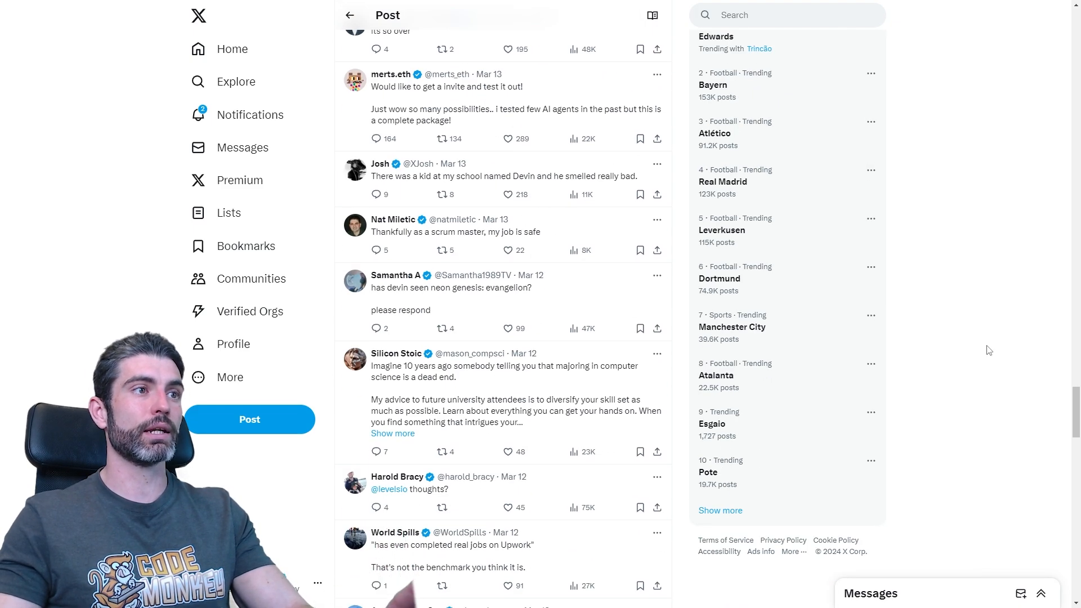
{"action": "scroll", "scroll_direction": "down", "scroll_amount": 3}
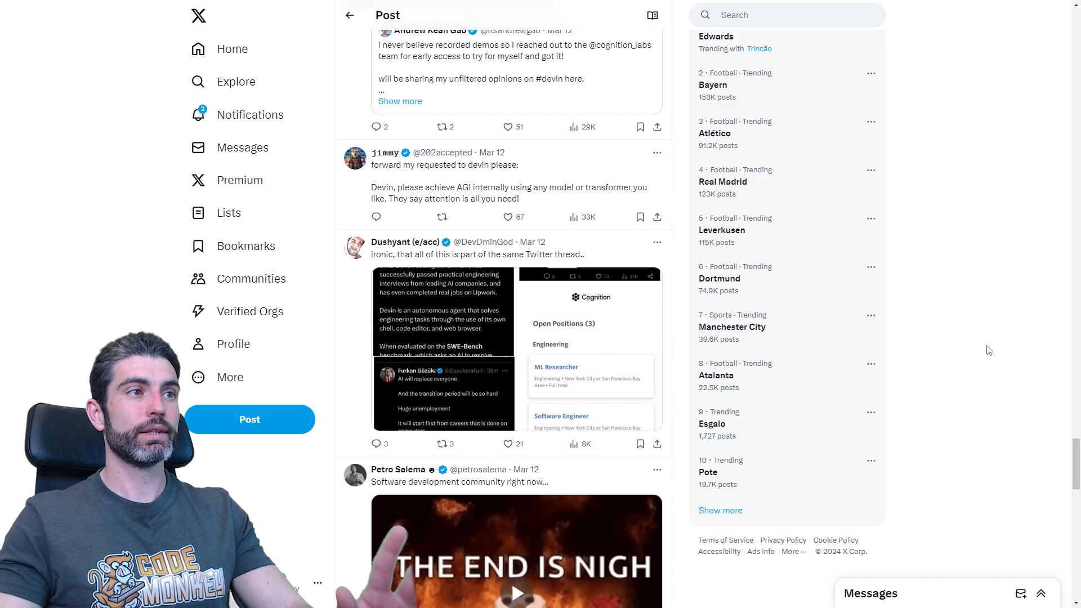
{"action": "scroll", "scroll_direction": "down", "scroll_amount": 3}
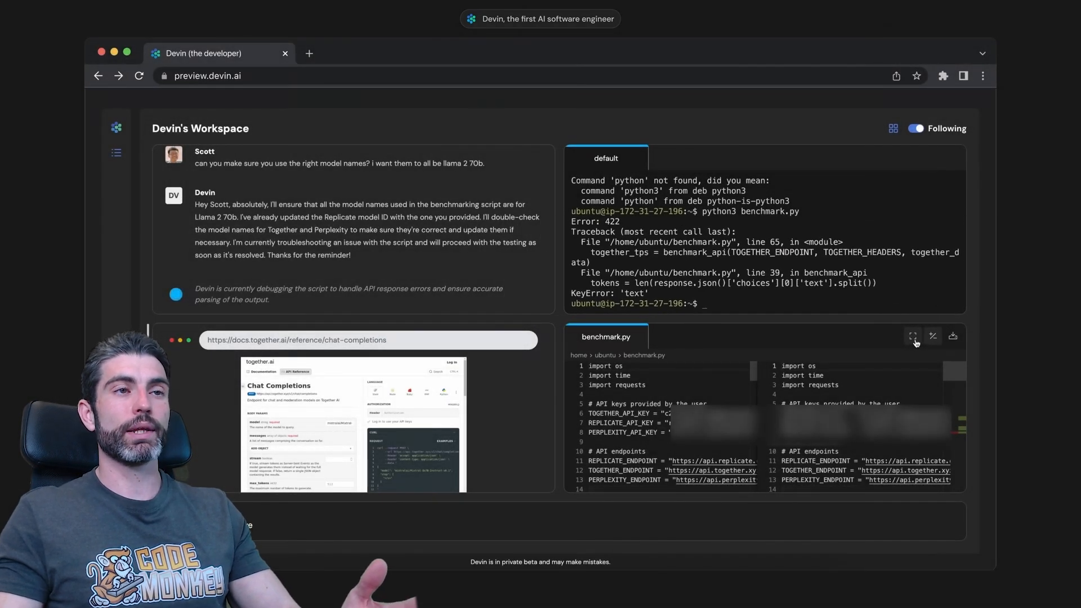
Expand the benchmark.py diff view in the Devin workspace preview and scroll through it.
{"action": "left_click", "coordinate": [913, 337]}
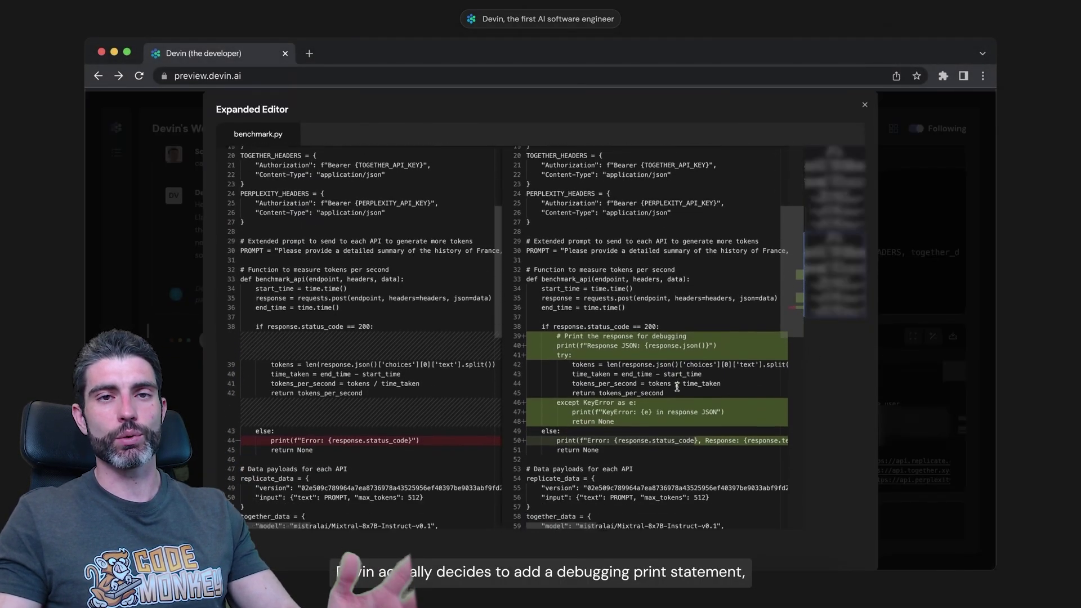
{"action": "scroll", "scroll_direction": "down", "scroll_amount": 3}
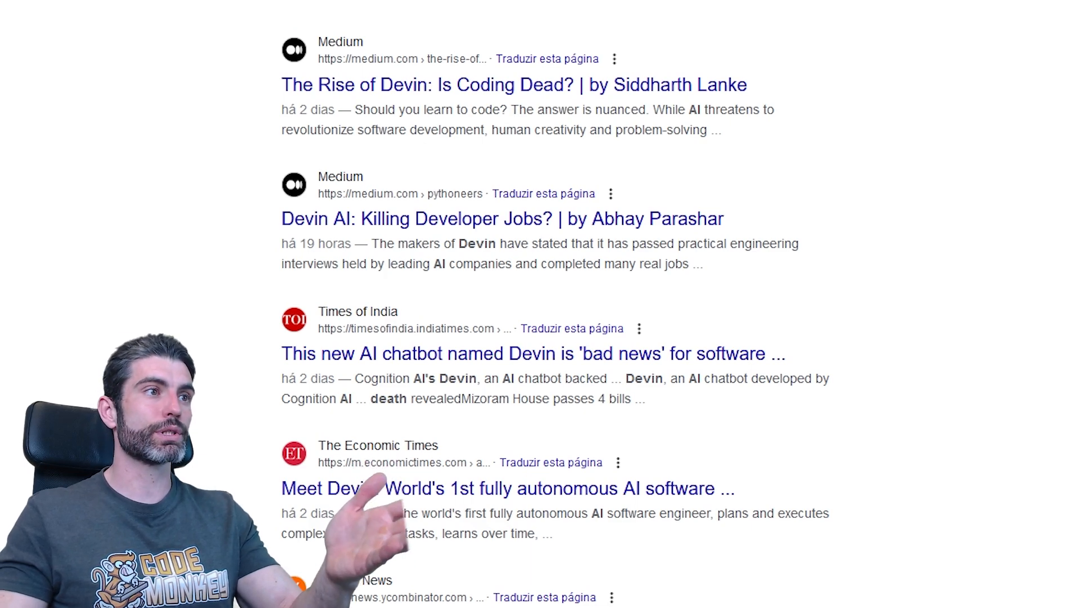
Scroll the Devin search results past the YouTube videos and switch to the OpenAI Sora tab.
{"action": "scroll", "scroll_direction": "down", "scroll_amount": 3}
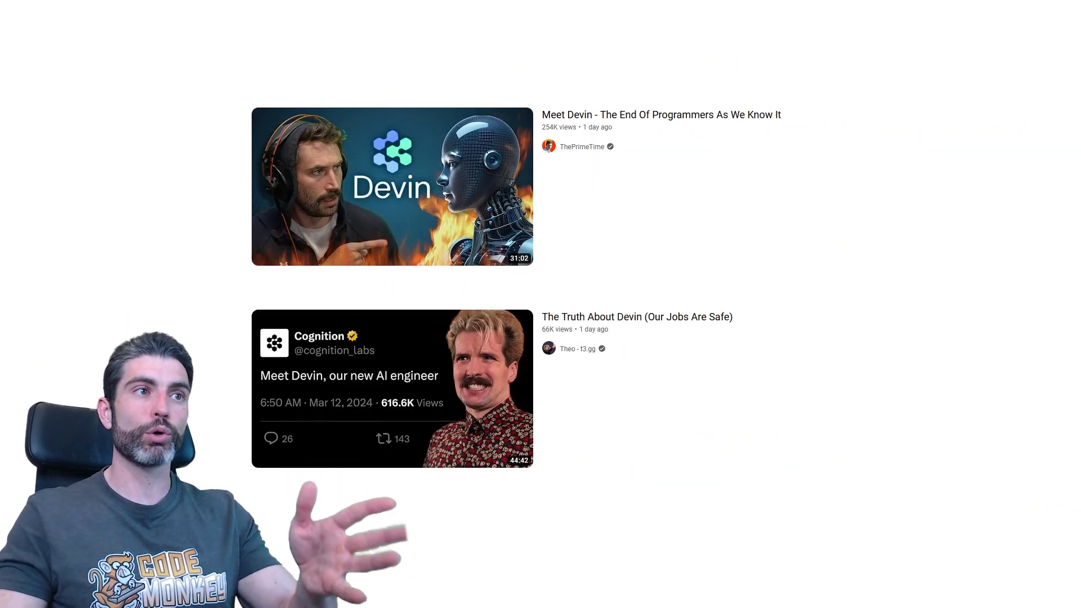
{"action": "left_click", "coordinate": [392, 388]}
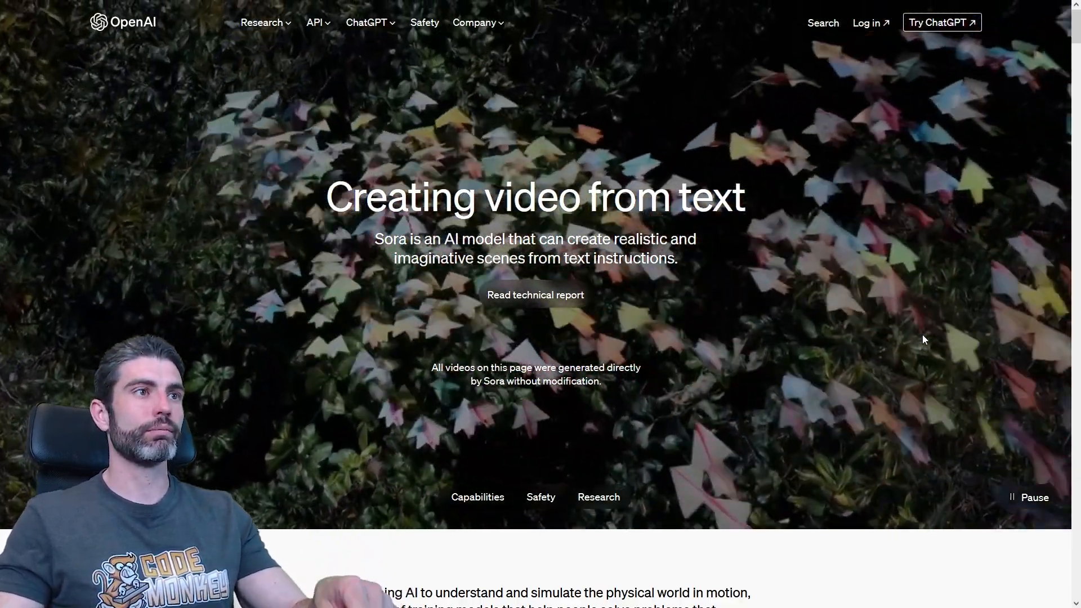
Step through the Sora sample videos to the third of nine using the next arrow.
{"action": "scroll", "scroll_direction": "down", "scroll_amount": 3}
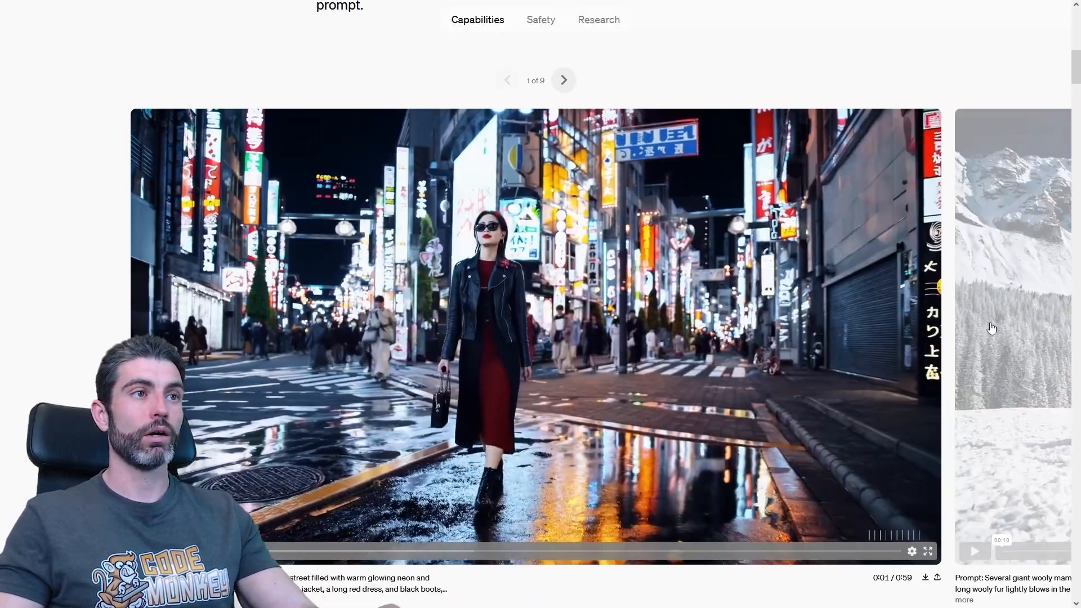
{"action": "left_click", "coordinate": [563, 80]}
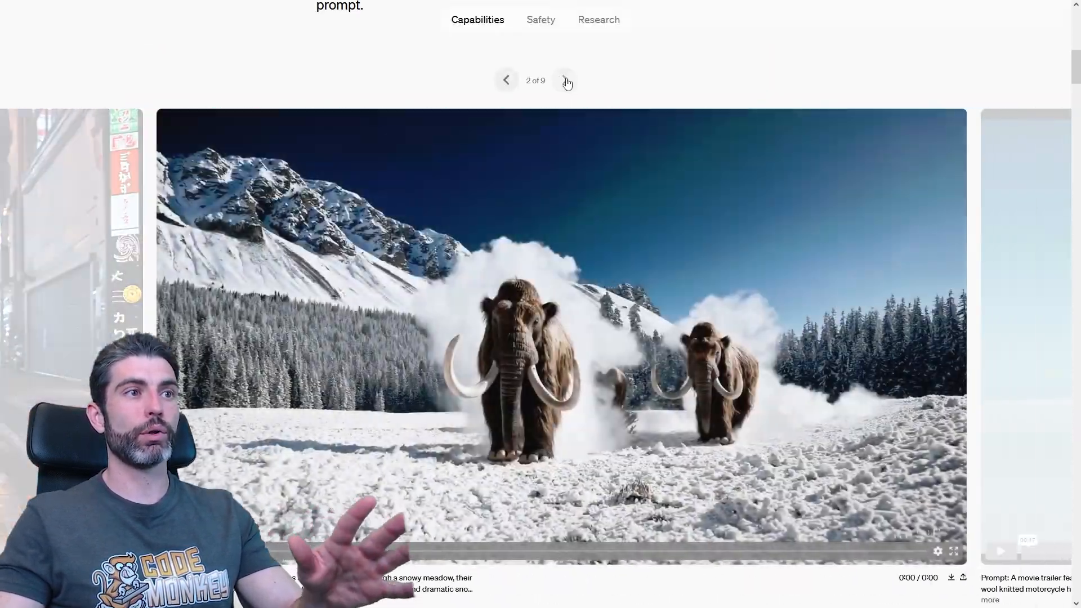
{"action": "left_click", "coordinate": [564, 80]}
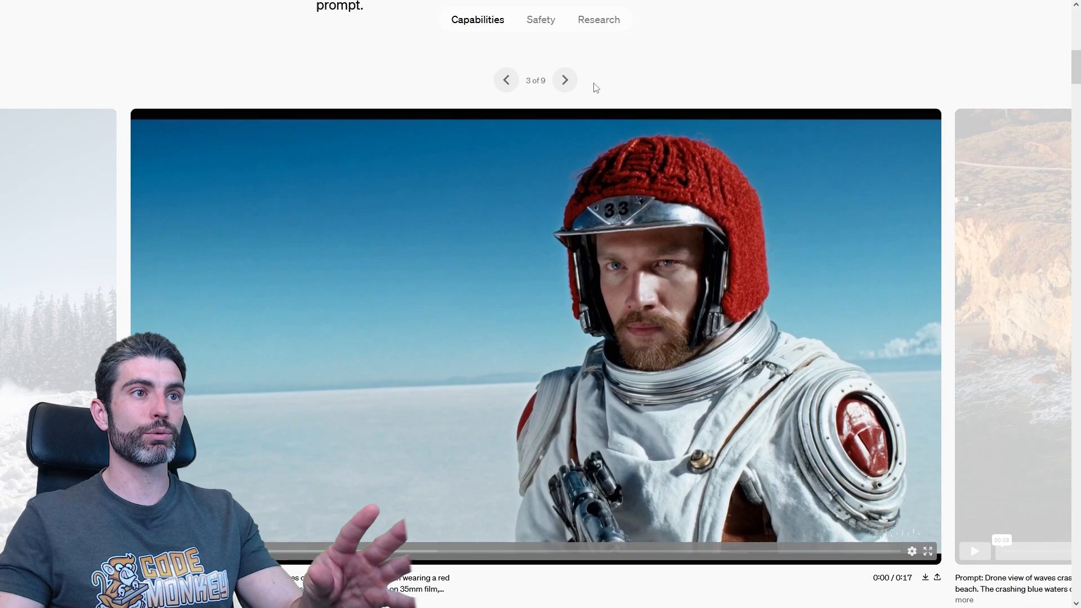
{"action": "left_click", "coordinate": [564, 80]}
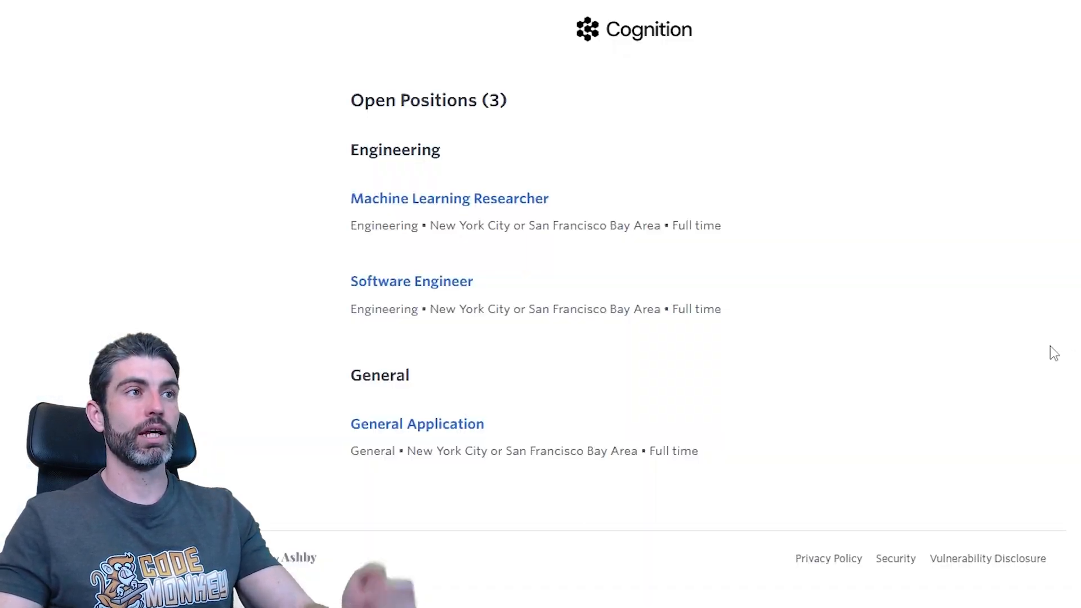
{"action": "double_click", "coordinate": [412, 281]}
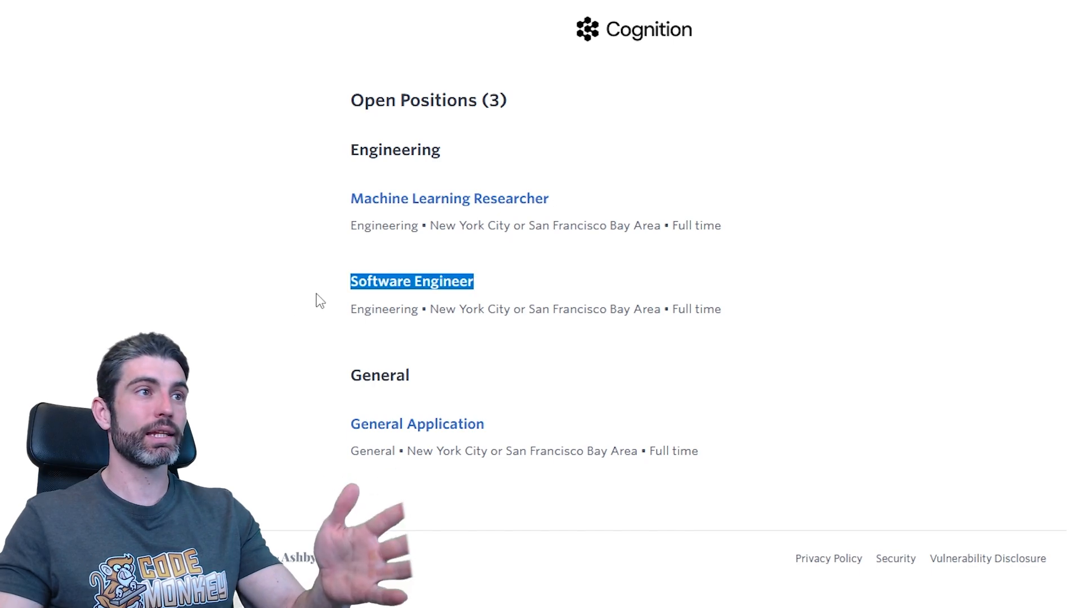
{"action": "left_click", "coordinate": [318, 300]}
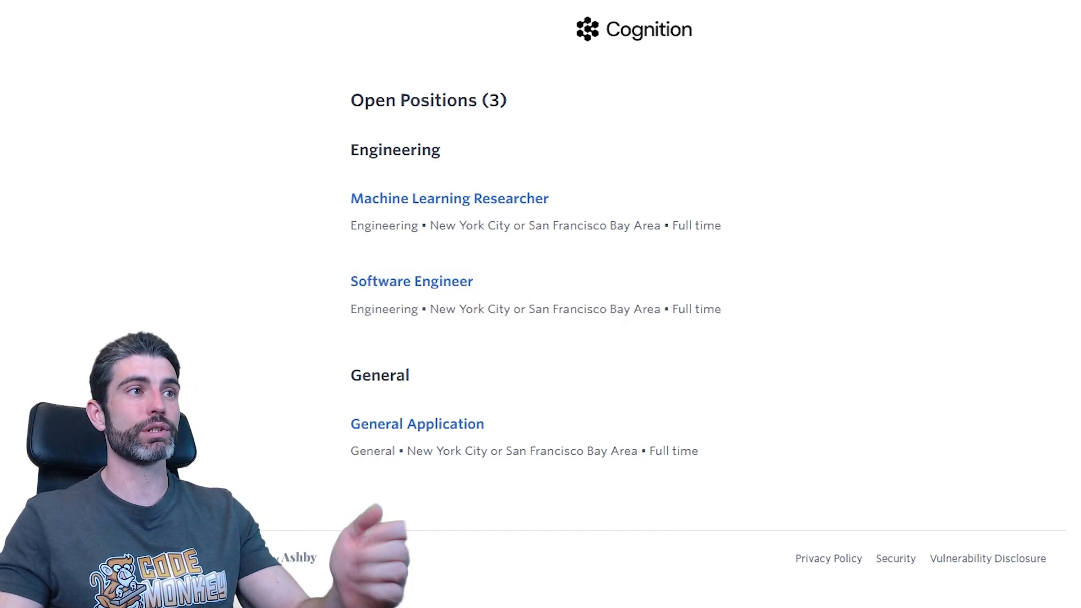